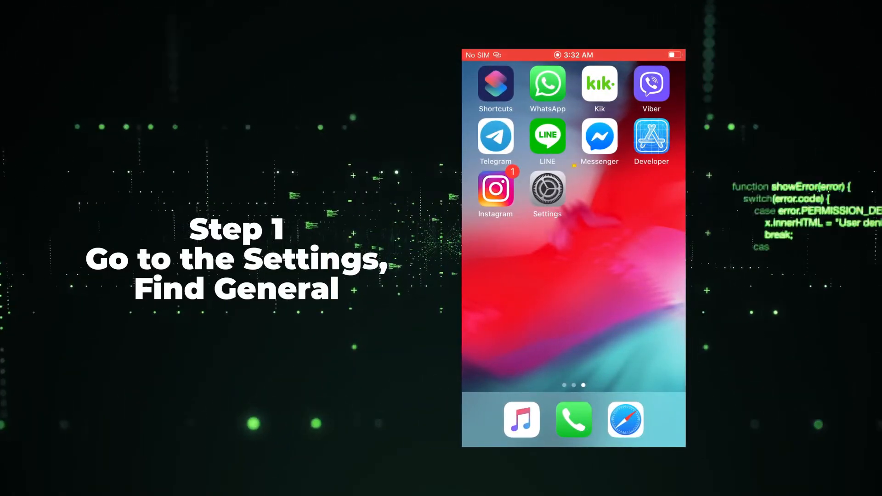
Navigate Settings > General > Software Update and start downloading the iOS 15.4.1 update.
click(546, 189)
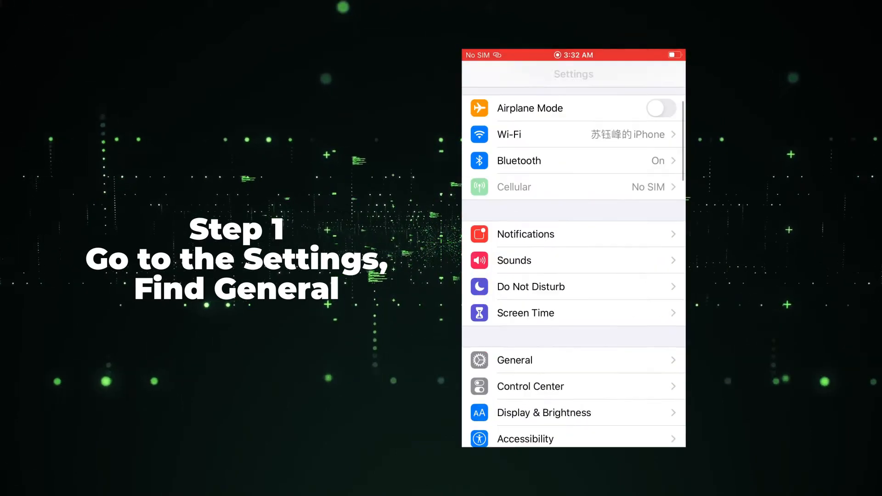
click(515, 360)
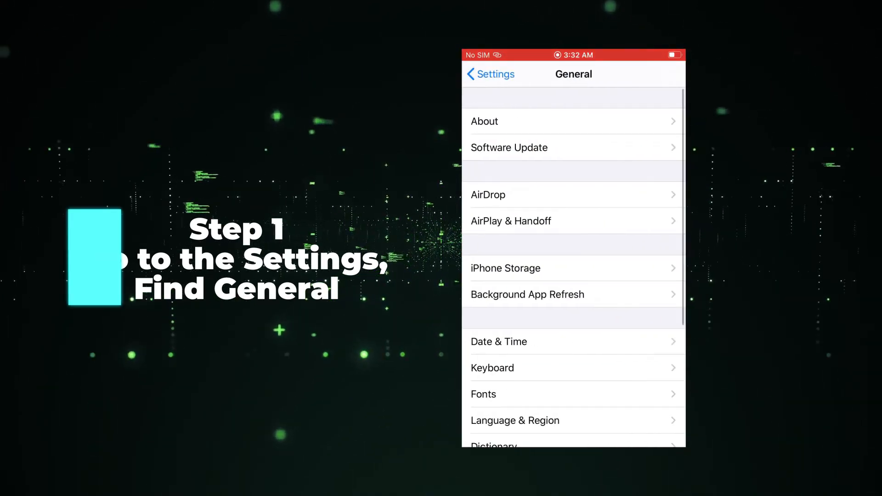
click(509, 147)
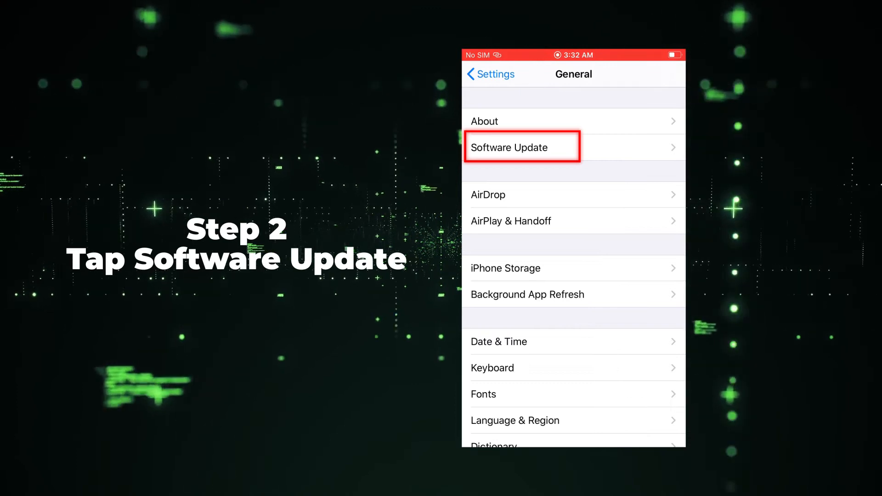
click(521, 147)
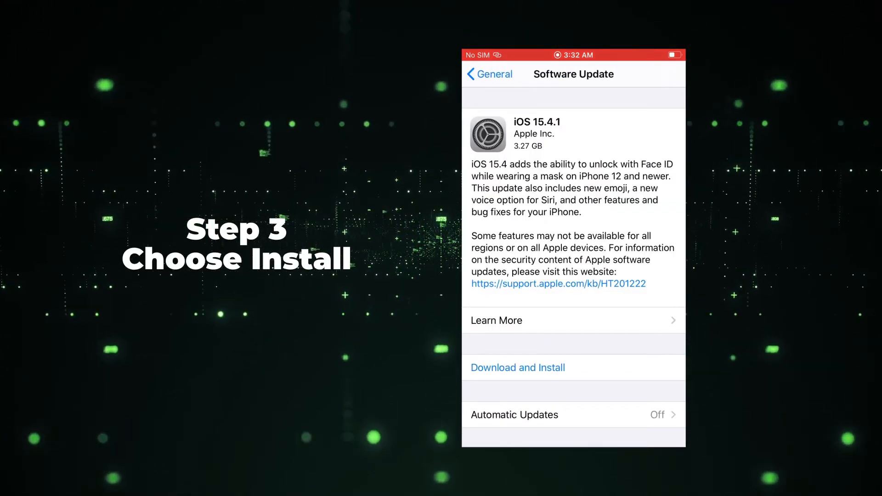
click(519, 367)
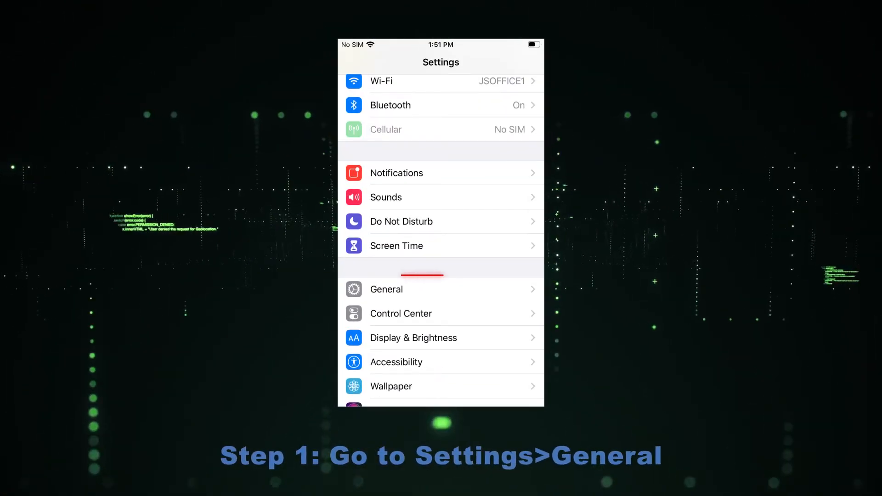
From General settings, show the Reset options including Erase All Content and Settings.
click(386, 290)
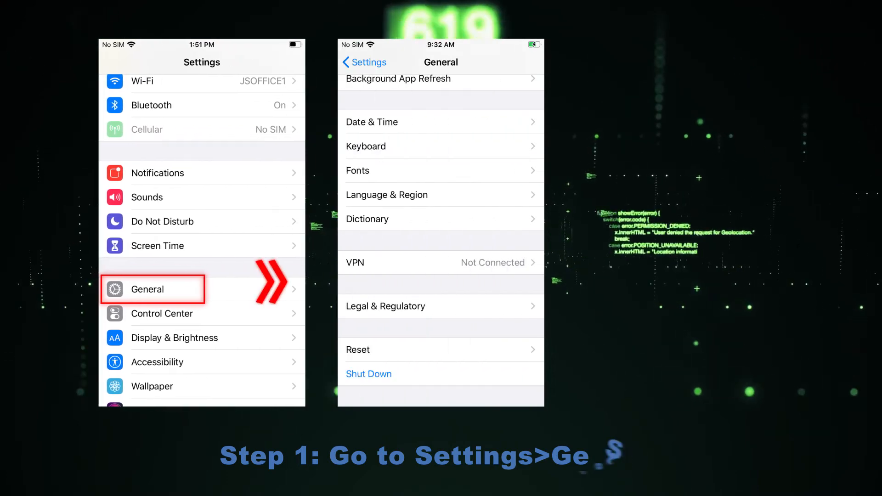
click(376, 349)
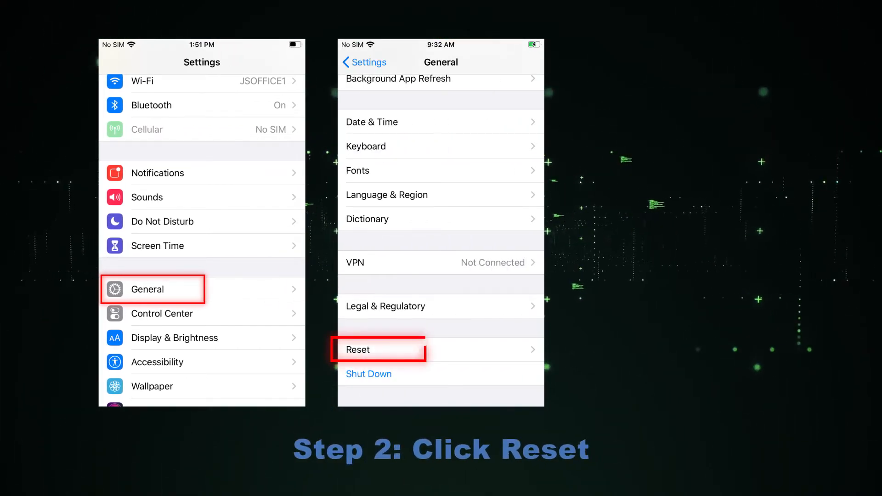
click(357, 349)
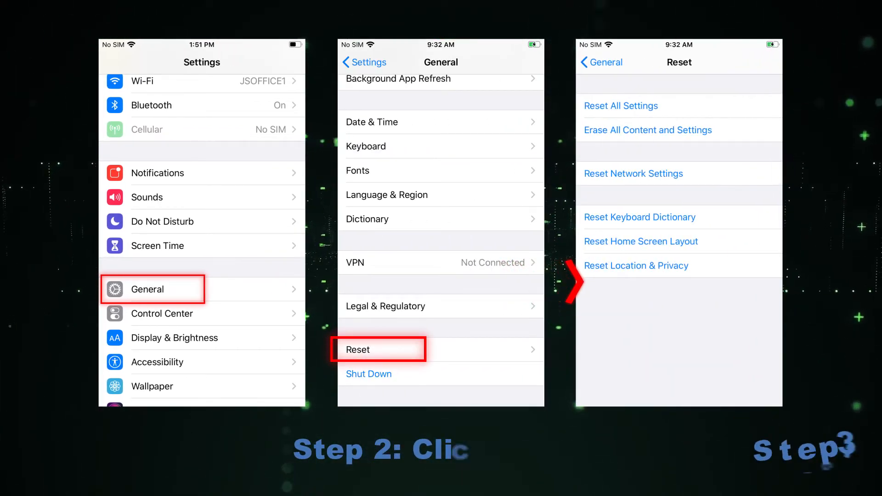
click(646, 130)
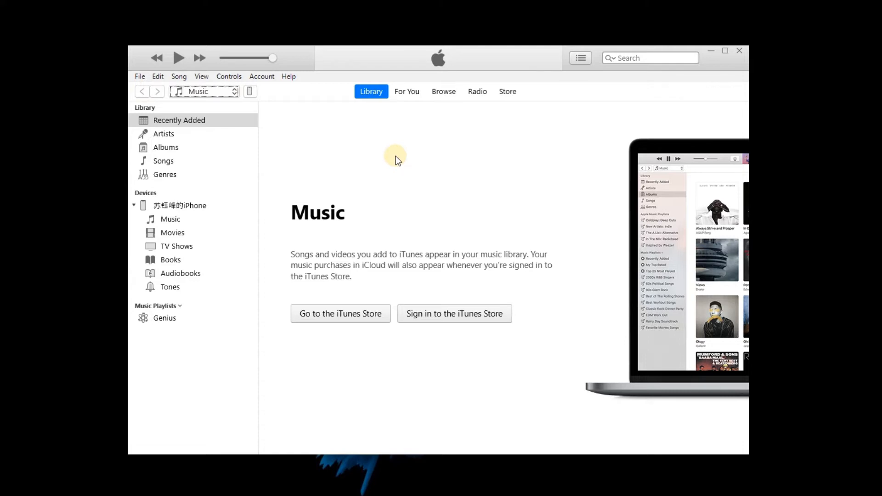
Switch from the Music library to the connected iPhone's device page via the phone icon.
click(249, 91)
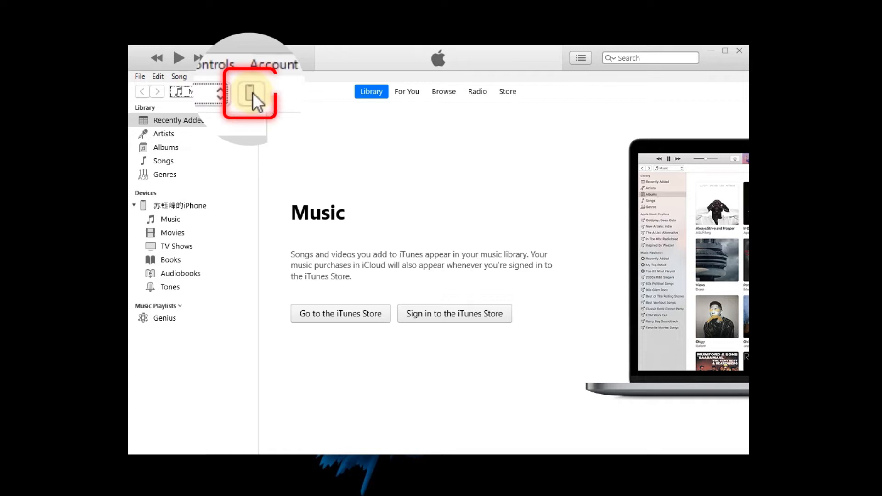
click(249, 91)
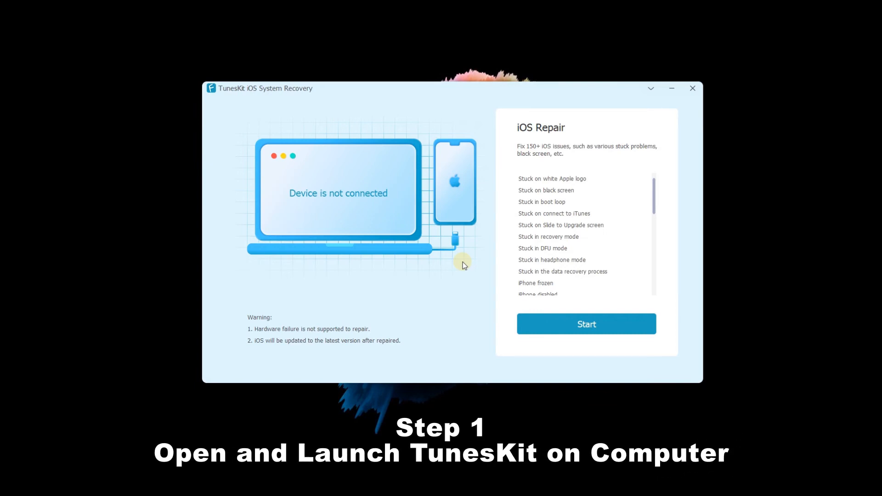
mouse_move(391, 269)
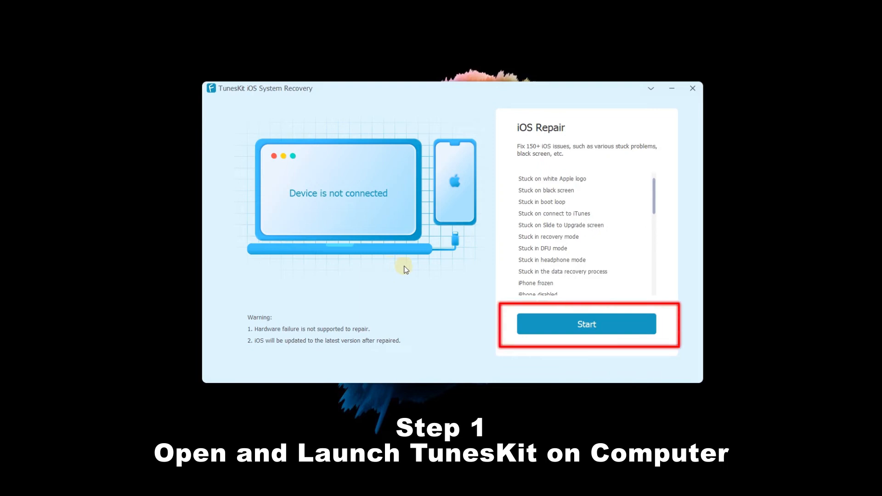
Start iOS Repair so the Standard/Advanced mode selection appears.
click(586, 324)
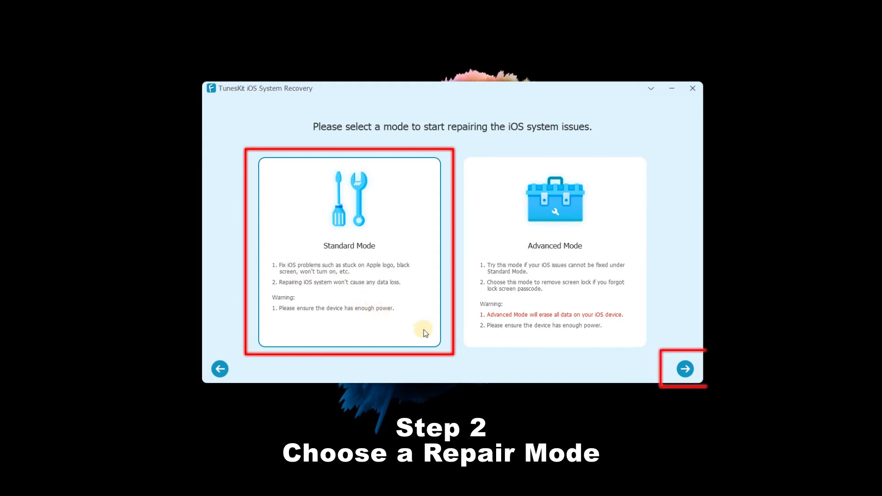
Proceed in Standard Mode past the Other iDevices DFU steps to the firmware download page.
click(685, 369)
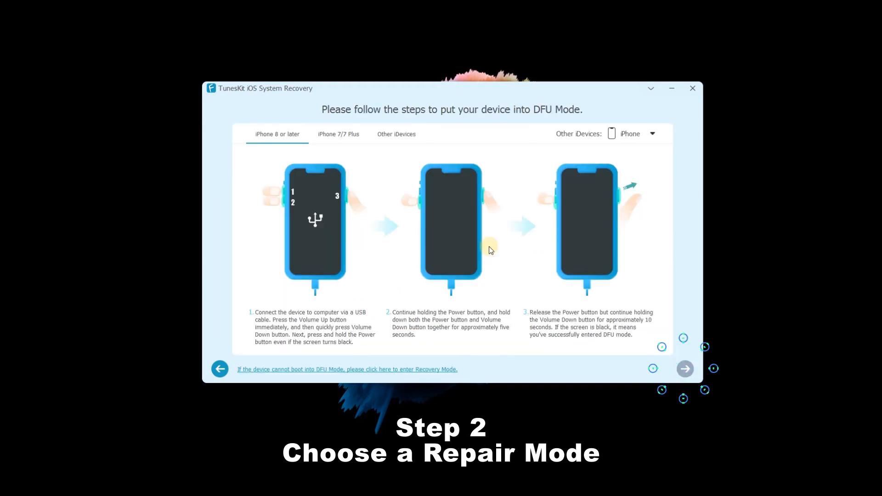
click(396, 134)
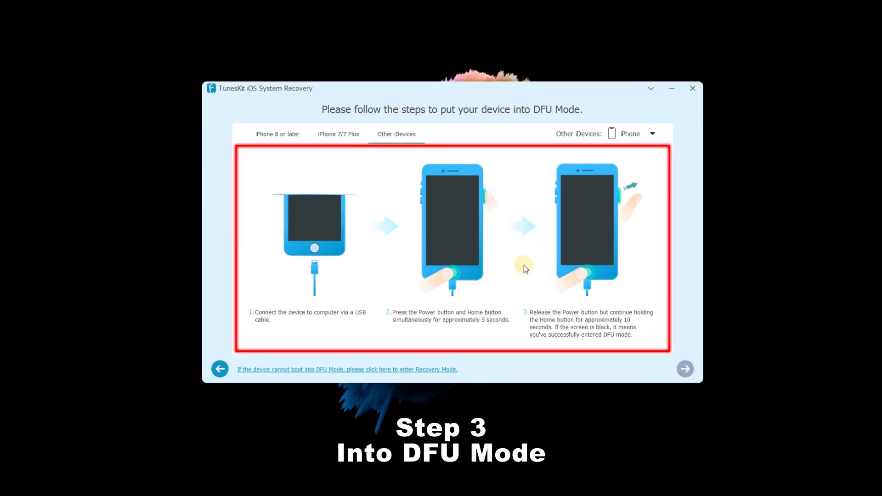
mouse_move(463, 233)
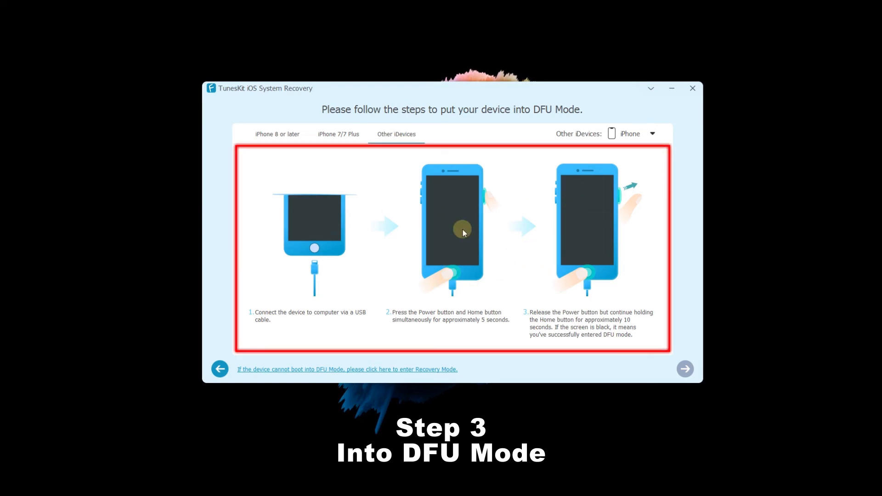
mouse_move(636, 252)
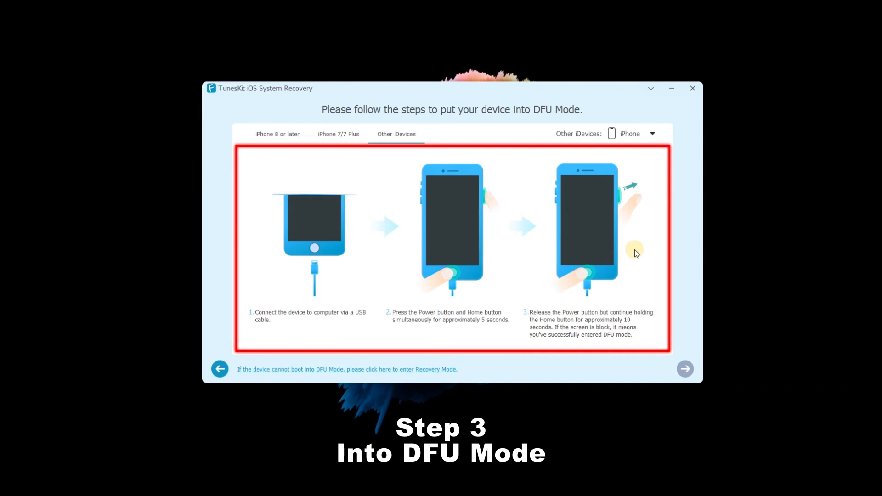
click(684, 369)
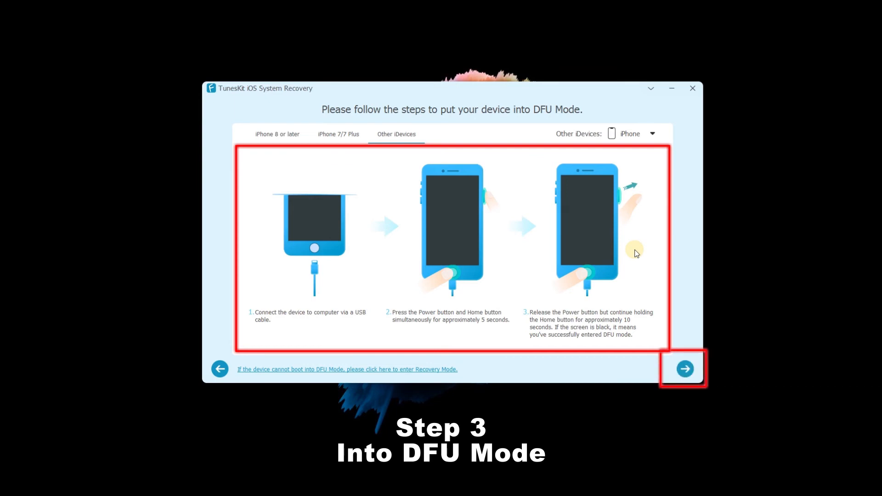
click(684, 369)
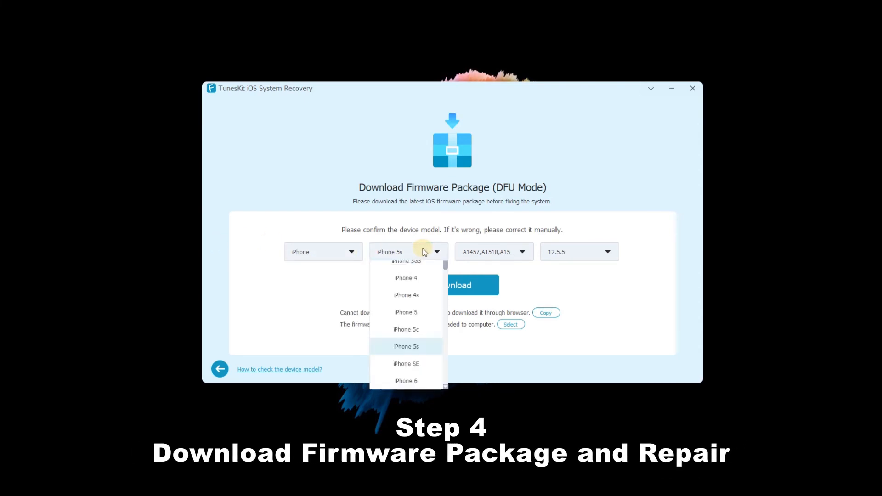
Download 12.5.5 firmware for iPhone 5s (A1457/A1518/A1528/A1530) and begin the repair.
click(521, 252)
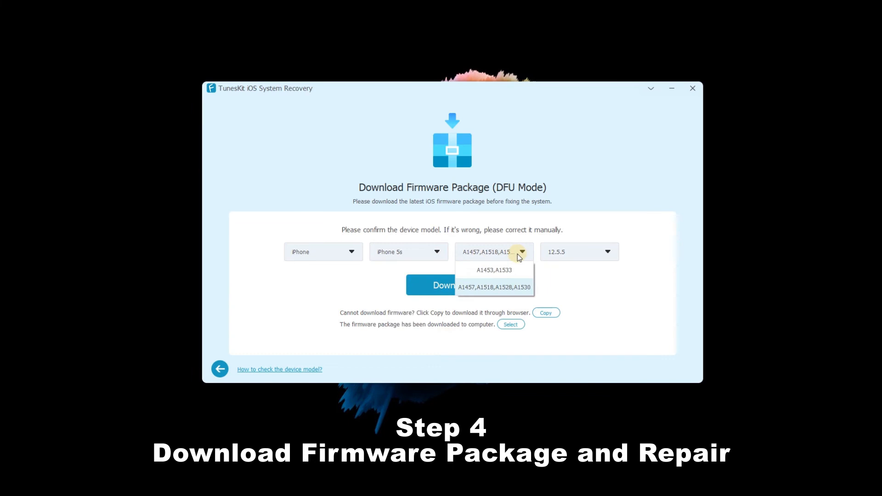
click(437, 285)
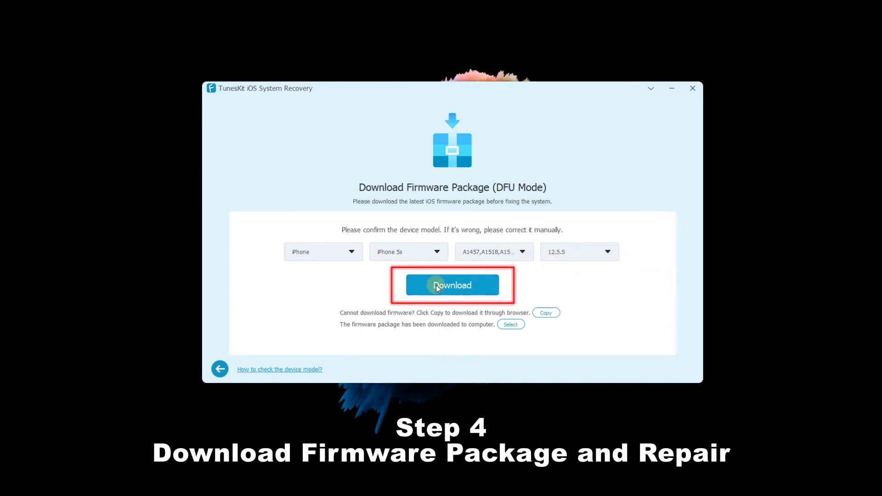
click(452, 284)
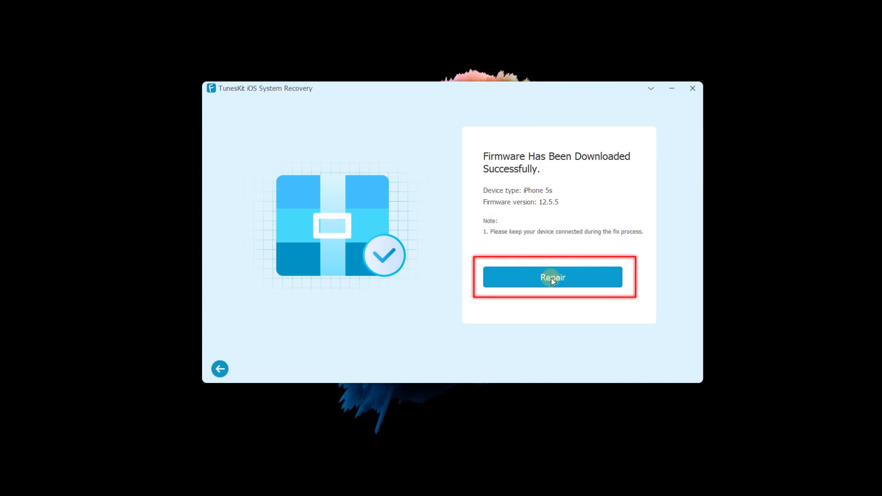
click(552, 278)
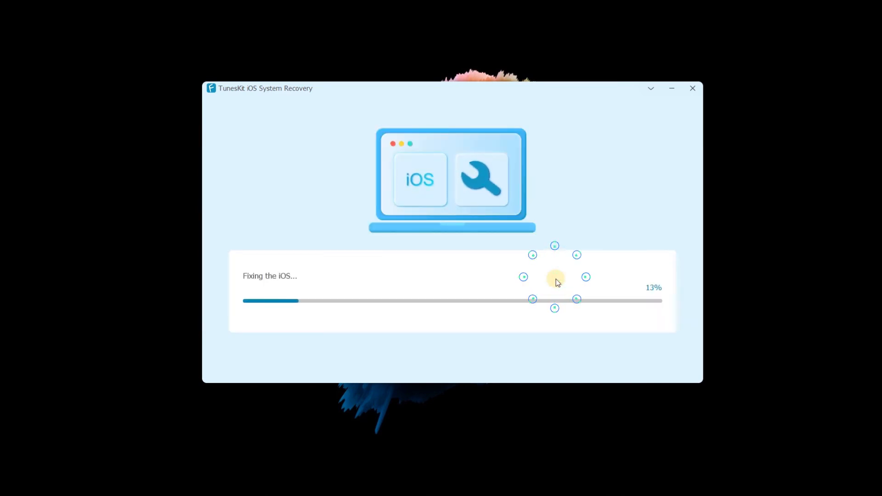